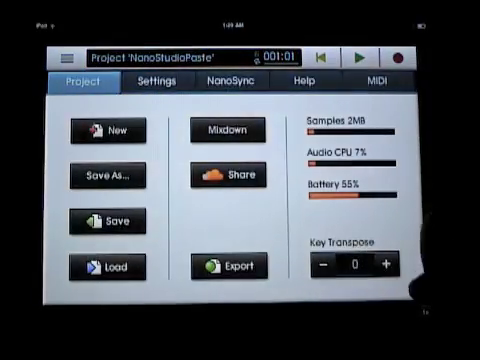
Set the NanoStudio mixdown to Mixer Channels over Song Loop (1-4), sent to pasteboard.
{"action": "left_click", "coordinate": [226, 130]}
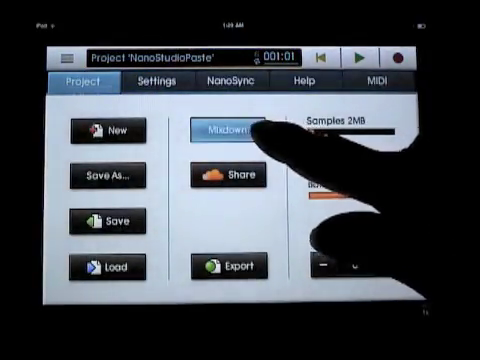
{"action": "left_click", "coordinate": [227, 130]}
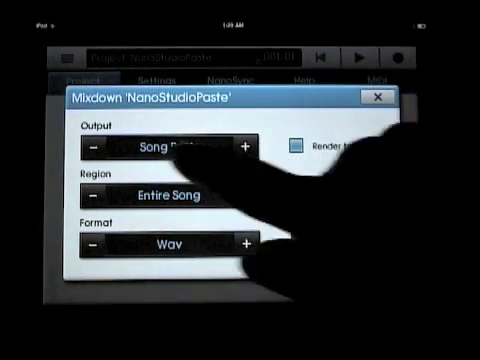
{"action": "left_click", "coordinate": [246, 148]}
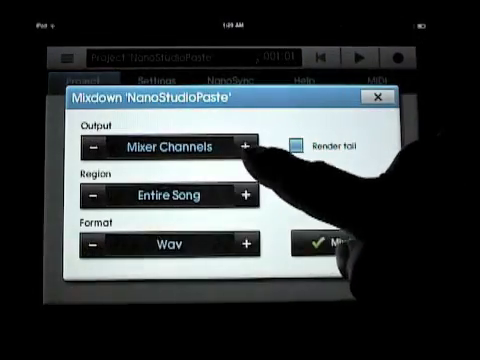
{"action": "left_click", "coordinate": [247, 194]}
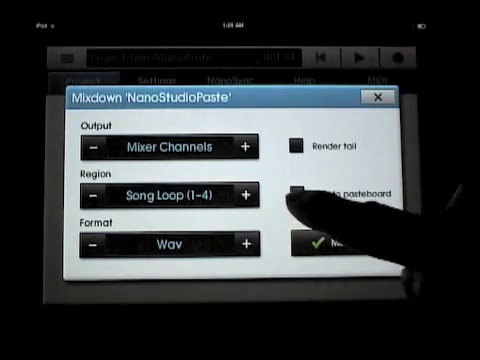
{"action": "left_click", "coordinate": [330, 245]}
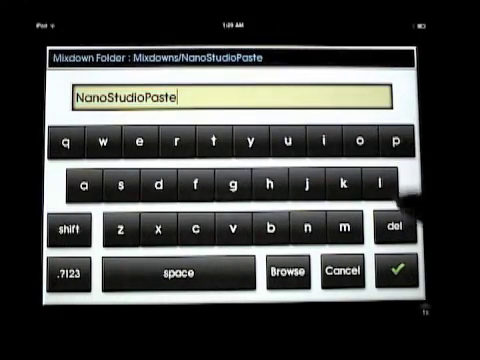
Confirm the folder name NanoStudioPaste to run the per-channel mixdown.
{"action": "left_click", "coordinate": [397, 271]}
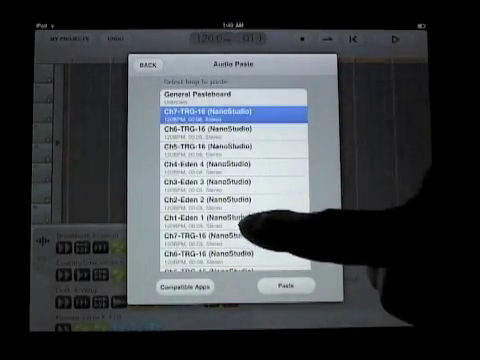
Paste the Ch5-TRG-16 NanoStudio loop into the Studio HD project.
{"action": "left_click", "coordinate": [286, 292]}
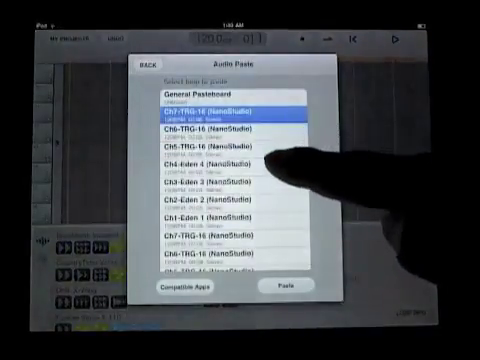
{"action": "left_click", "coordinate": [210, 146]}
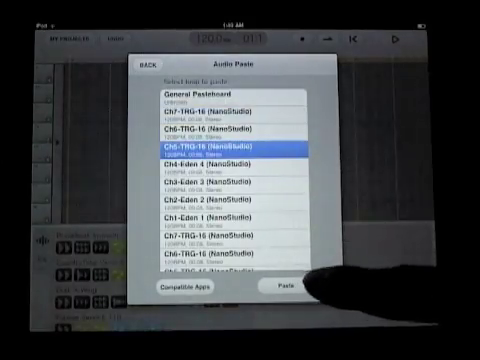
{"action": "left_click", "coordinate": [282, 296]}
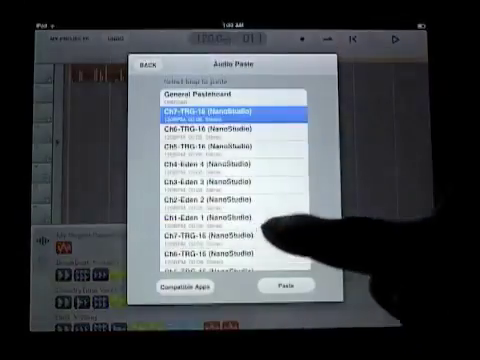
Pick further NanoStudio channel loops to paste onto more tracks.
{"action": "left_click", "coordinate": [230, 189]}
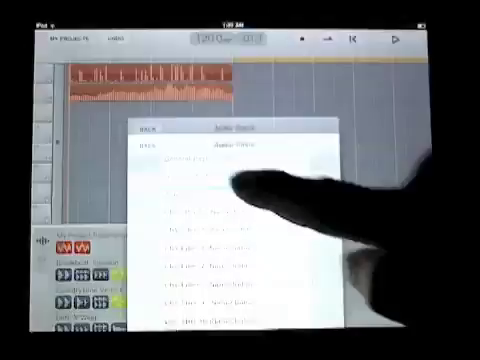
{"action": "left_click", "coordinate": [240, 186]}
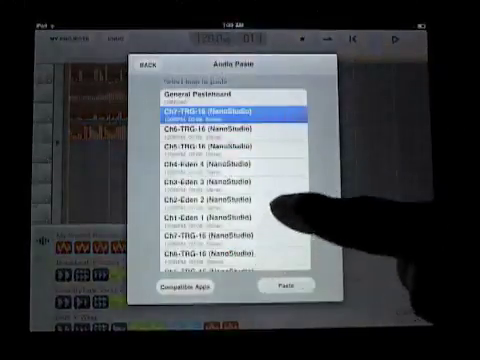
{"action": "left_click", "coordinate": [240, 214]}
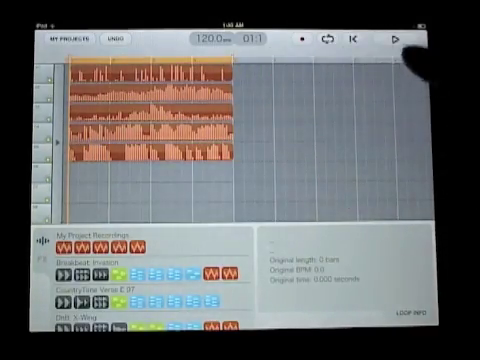
Leave Studio HD to launch another app from the home screen.
{"action": "left_click", "coordinate": [394, 41]}
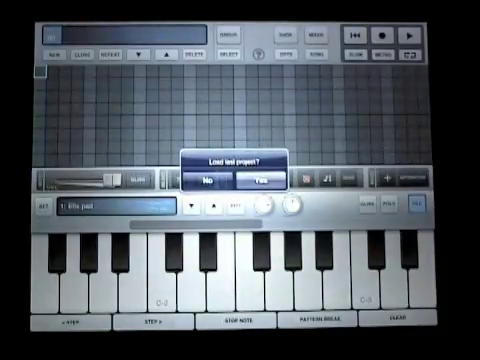
{"action": "left_click", "coordinate": [247, 177]}
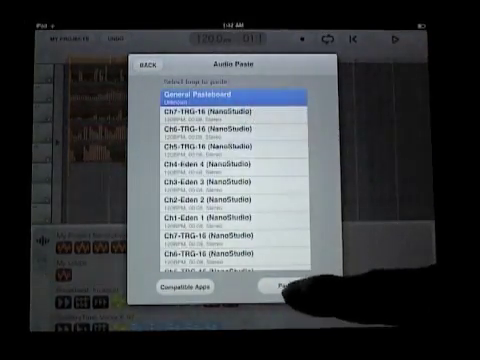
Paste the General Pasteboard audio into the Studio HD project.
{"action": "left_click", "coordinate": [295, 296]}
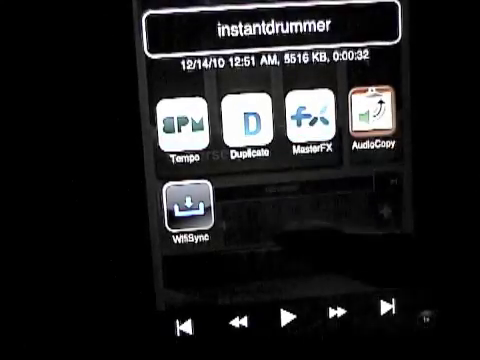
Copy the instantdrummer recording with AudioCopy and dismiss the success list.
{"action": "left_click", "coordinate": [376, 120]}
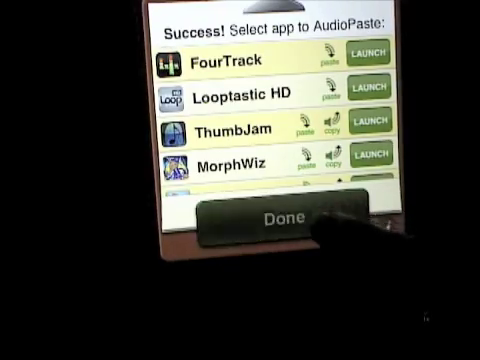
{"action": "left_click", "coordinate": [280, 224]}
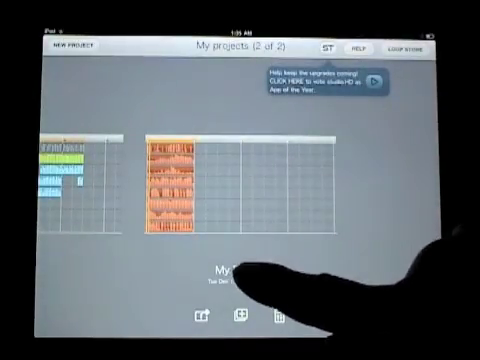
Rename the second project, typing 'manyappsRa' as its new name.
{"action": "left_click", "coordinate": [240, 268]}
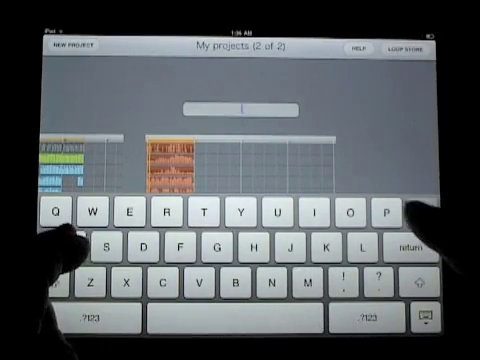
{"action": "type", "text": "manyapps"}
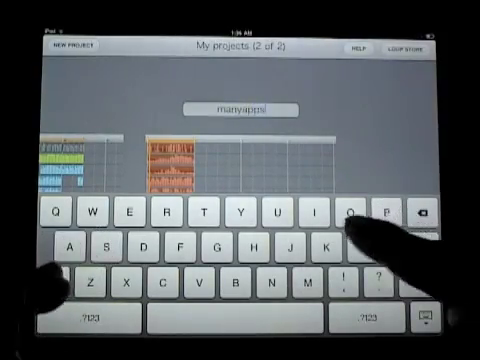
{"action": "type", "text": "Raj"}
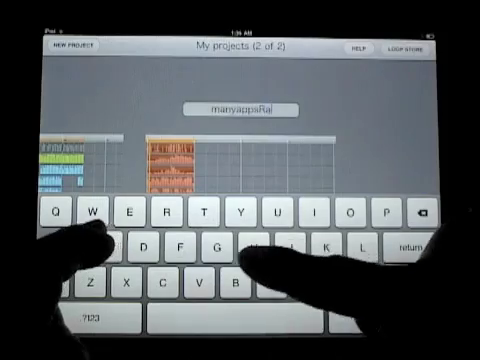